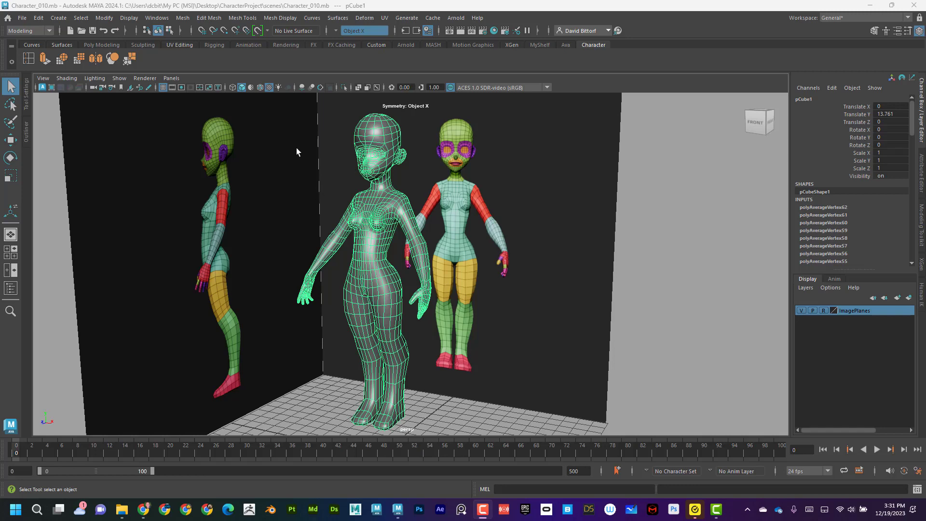
mouse_move(369, 182)
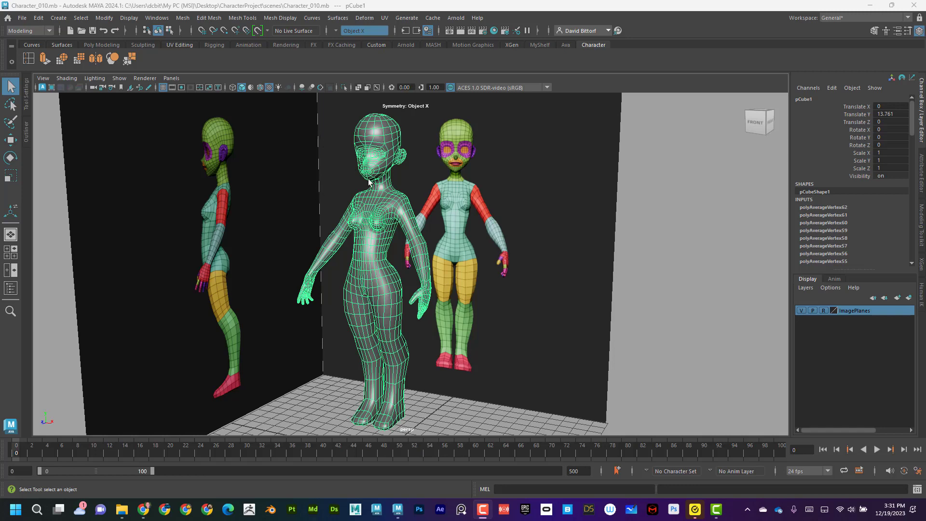
Zoom in on the face and select the row of faces along the mouth line
drag(413, 236, 457, 275)
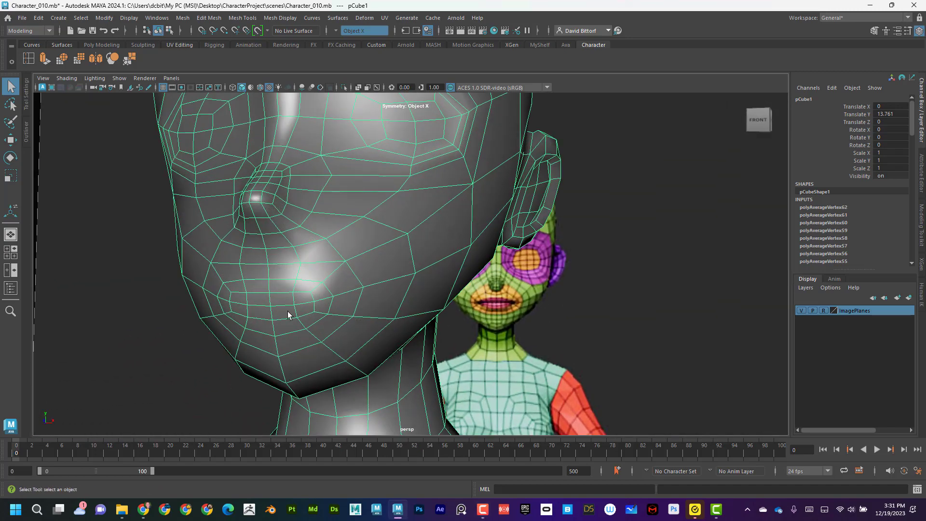
click(301, 298)
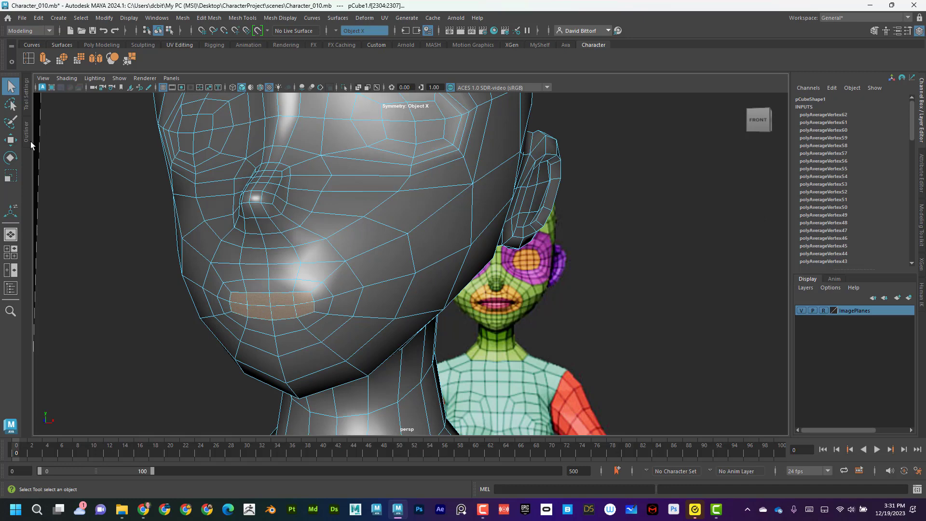
mouse_move(11, 141)
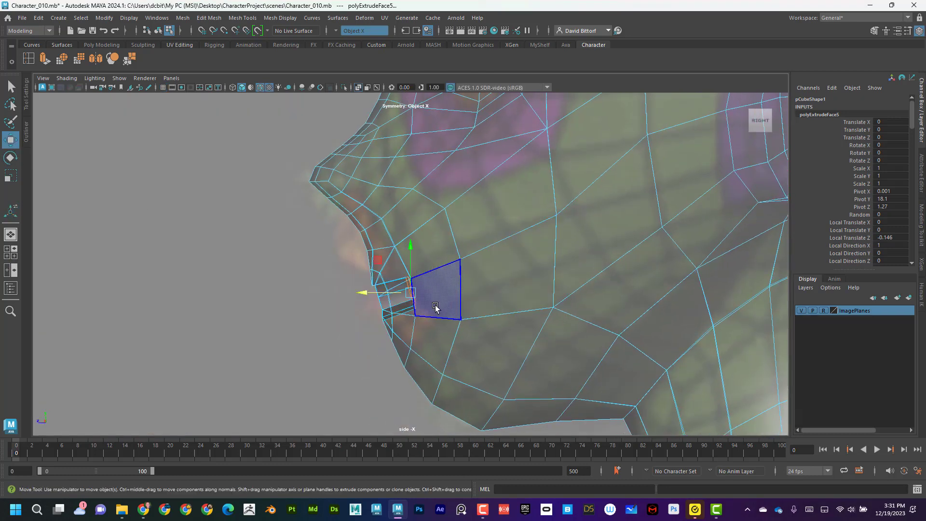
Push the extruded mouth faces back into the head to form the recess
drag(411, 294, 493, 294)
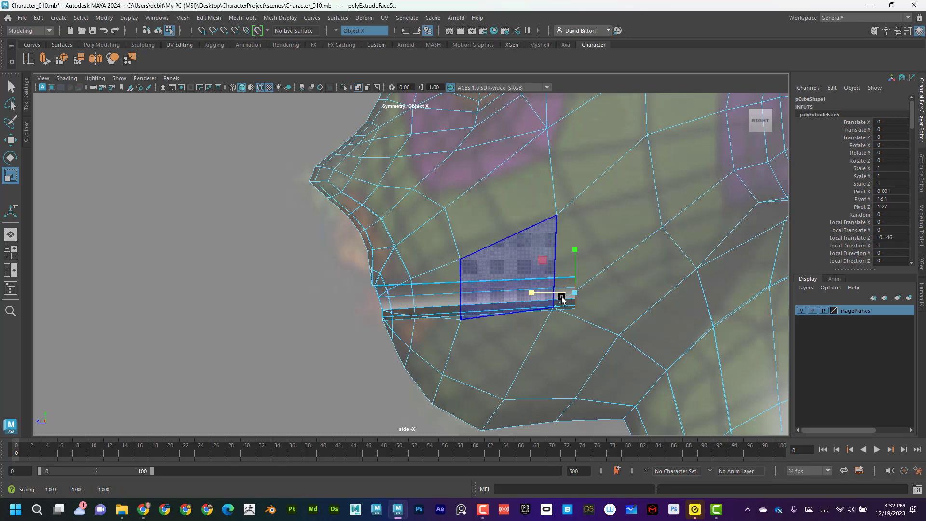
click(170, 78)
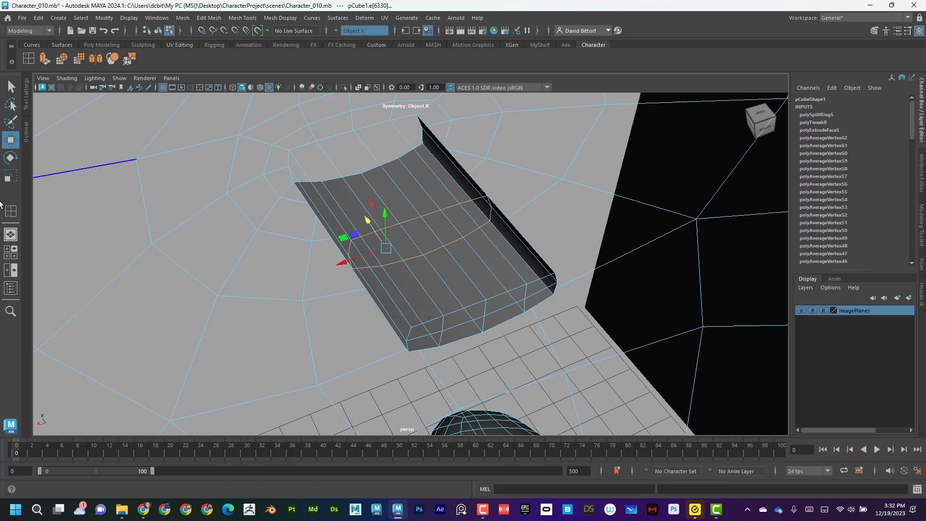
Stretch the inner mouth edge loop taller and adjust its height
drag(384, 212, 384, 160)
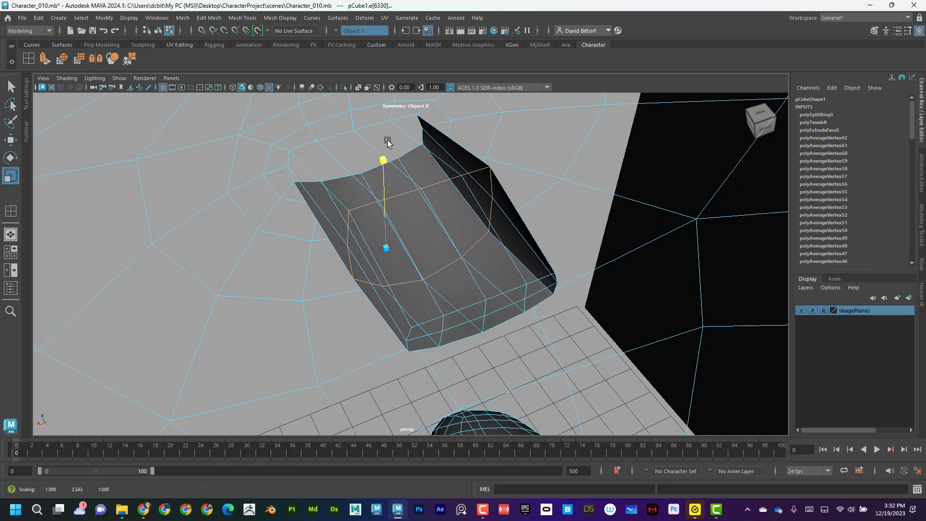
drag(383, 160, 319, 271)
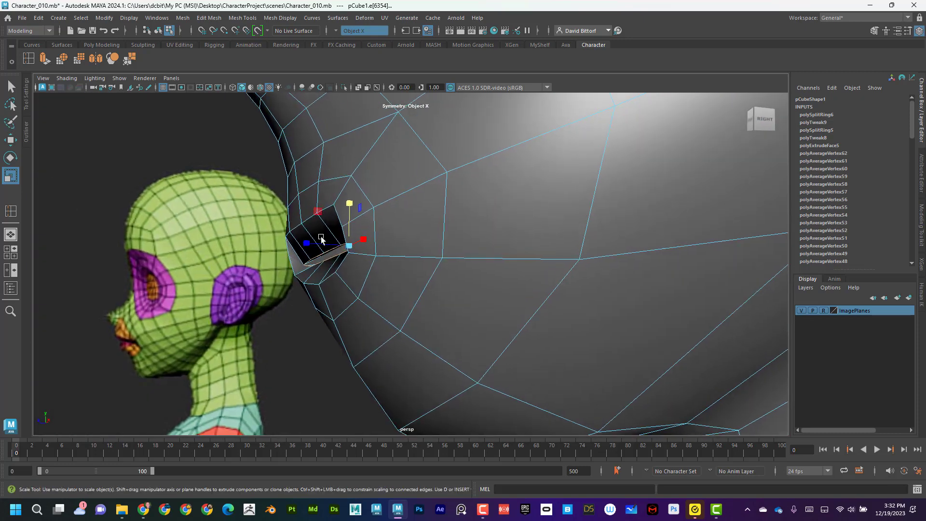
Shrink the inner mouth edges and move them into place
drag(348, 246, 310, 243)
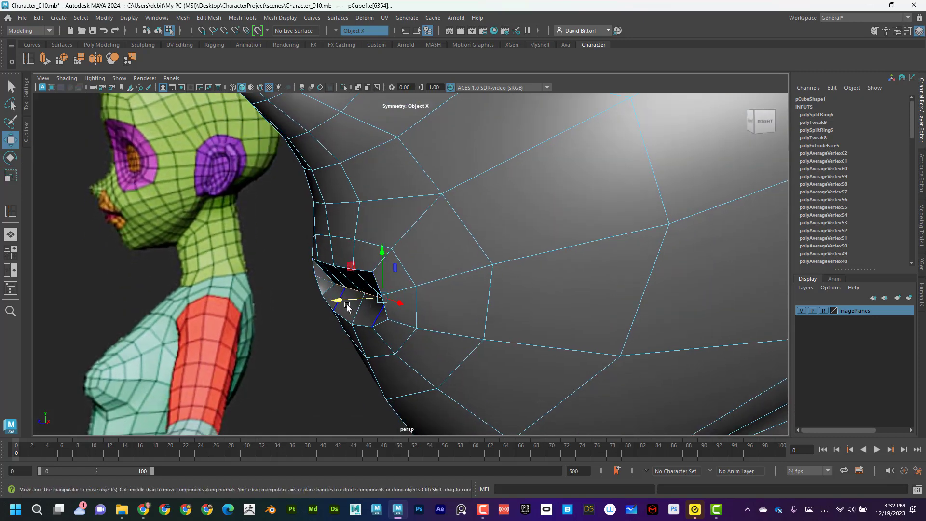
drag(336, 300, 319, 301)
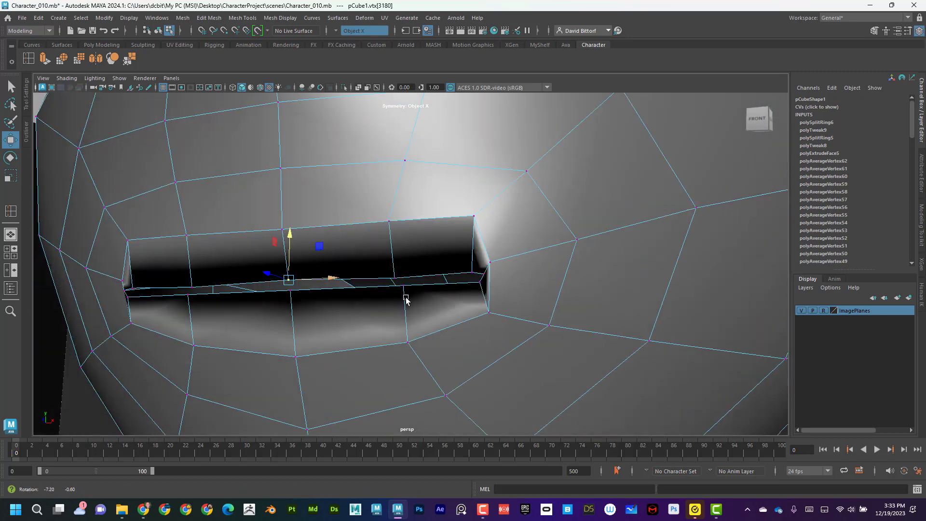
drag(288, 279, 495, 271)
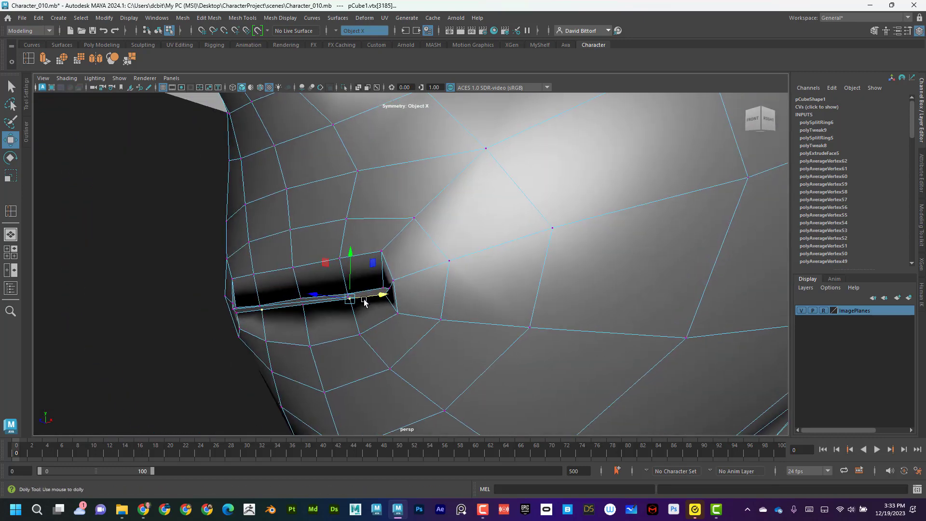
In vertex mode, move the lip-corner vertices to thin the mouth opening
right_click(364, 303)
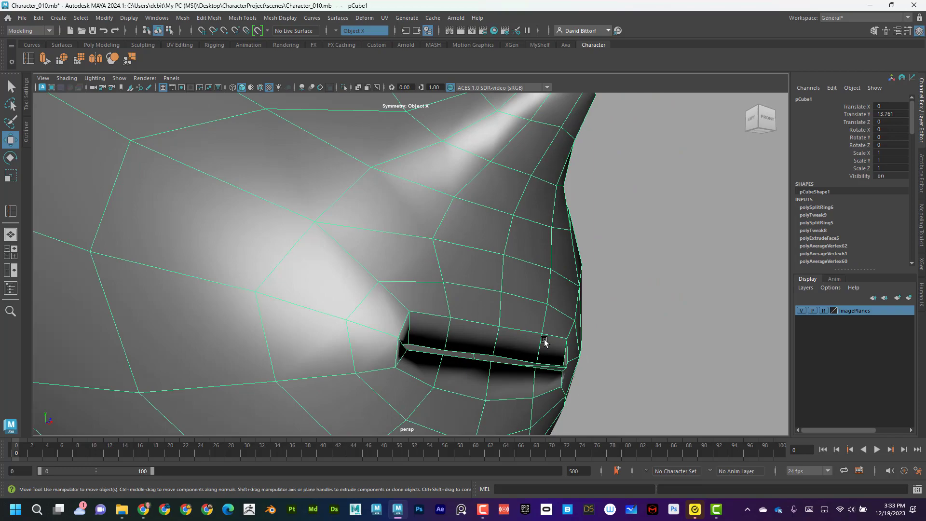
drag(543, 343, 472, 227)
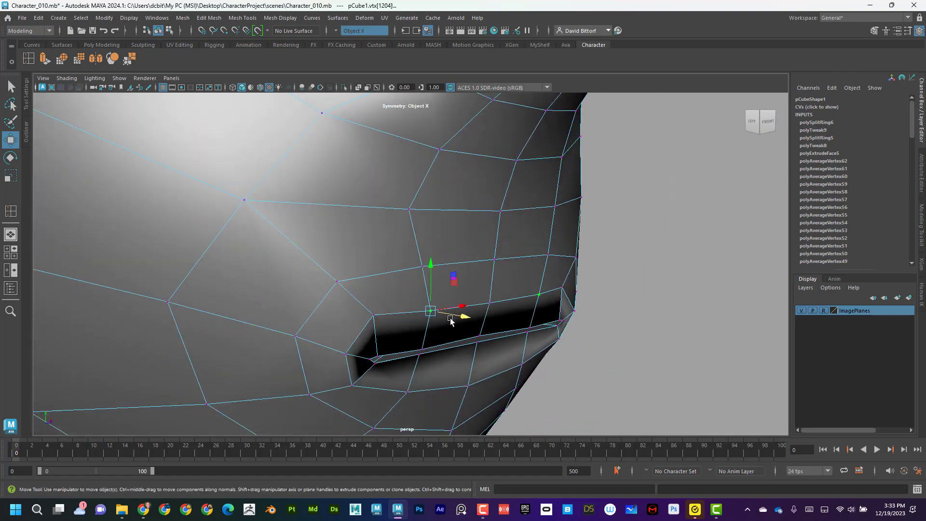
drag(449, 319, 402, 307)
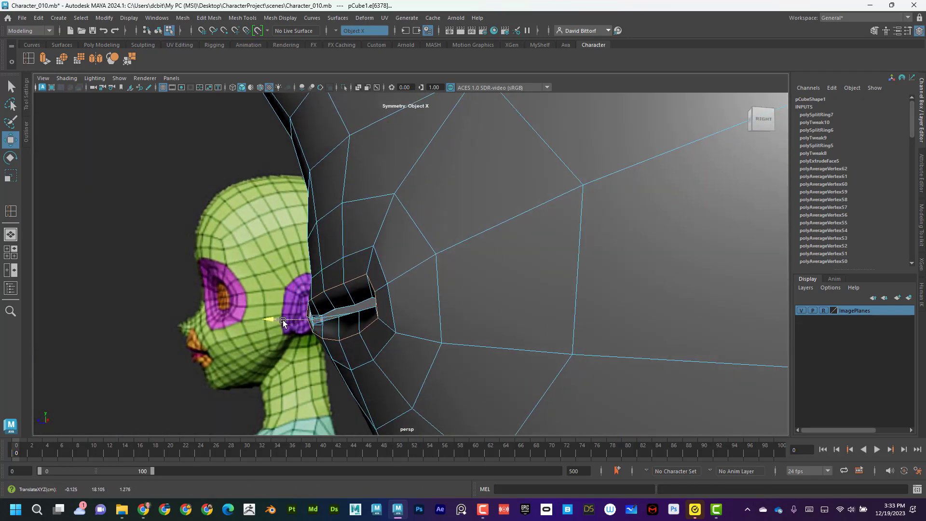
Move the upper lip, lower lip and mouth-corner vertices into a thin curved slit
right_click(282, 320)
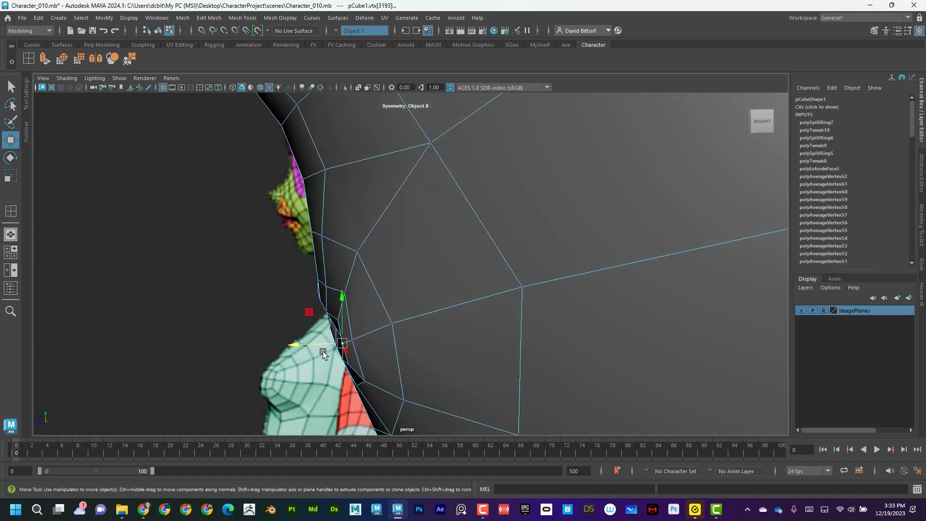
drag(323, 348, 396, 319)
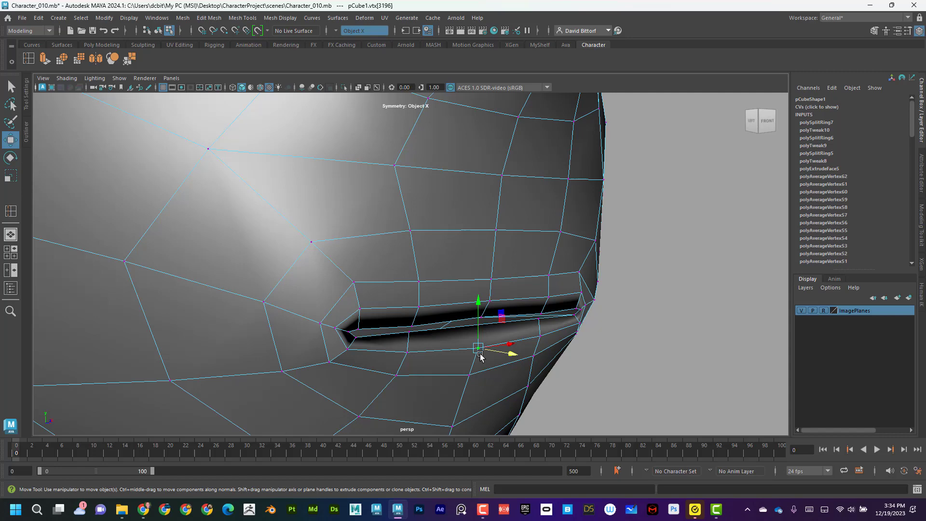
drag(478, 348, 511, 331)
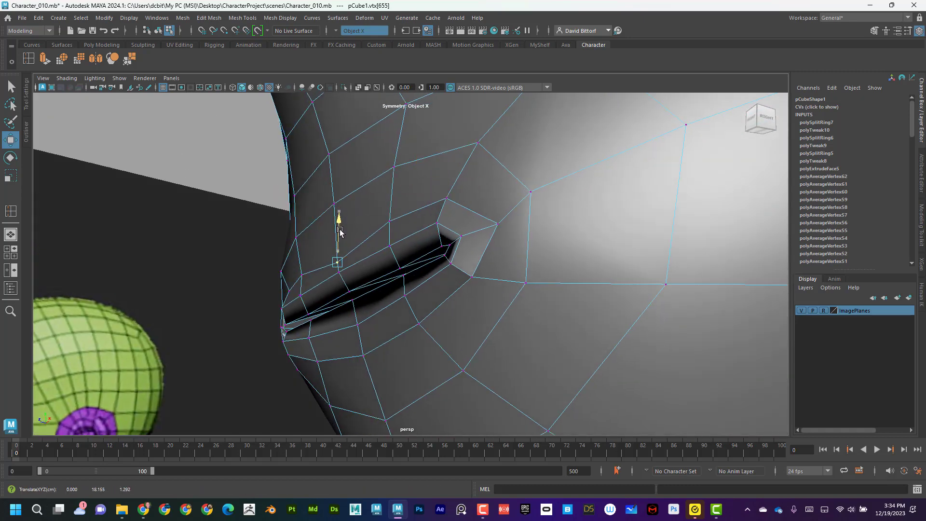
drag(340, 237, 466, 224)
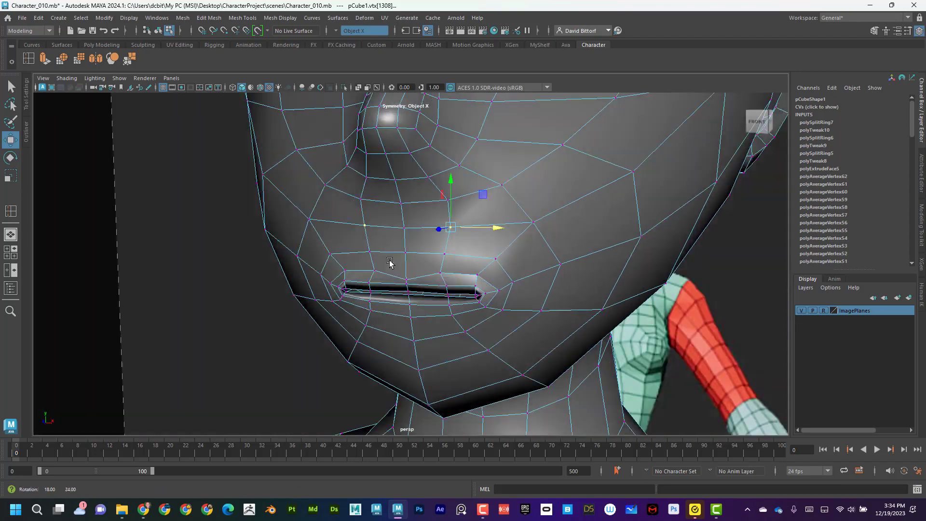
drag(389, 263, 375, 278)
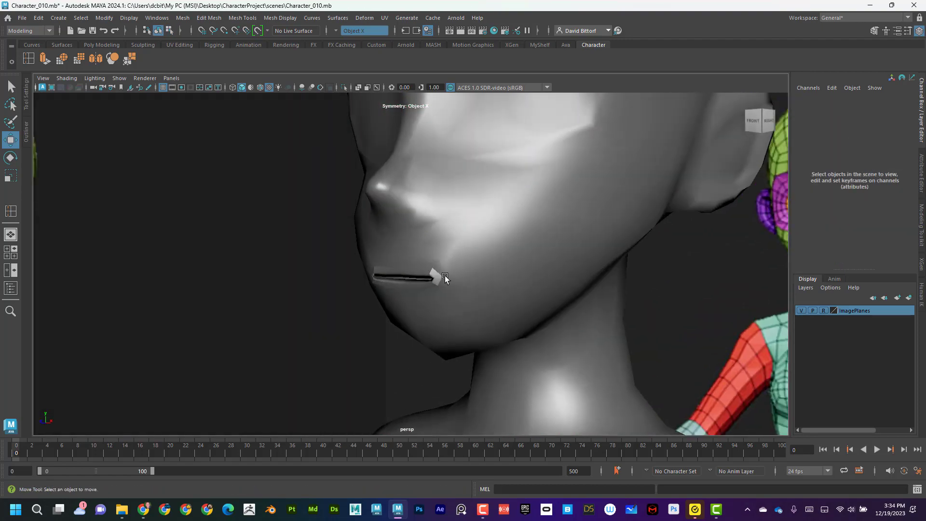
Select the whole character mesh for edge softening
click(279, 17)
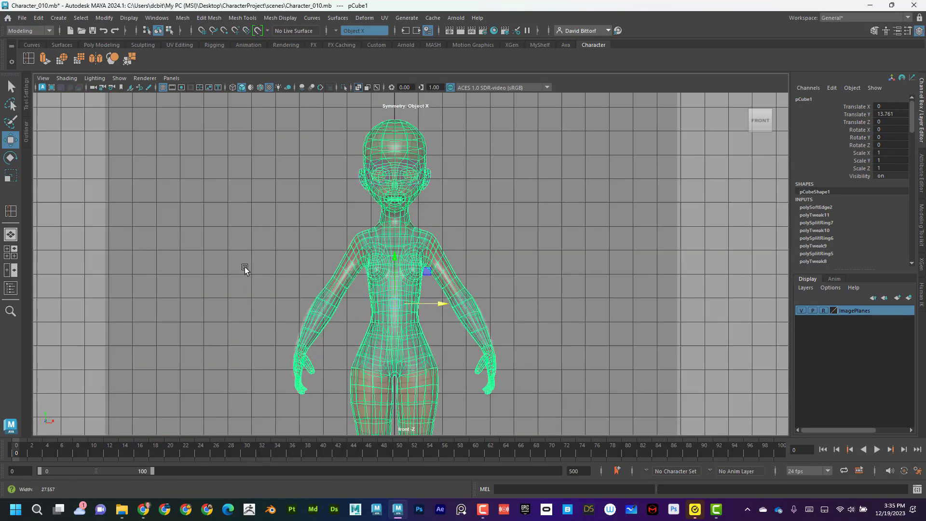
Pinch in the waist loop and scale the upper waist loop narrower
scroll(up, 3)
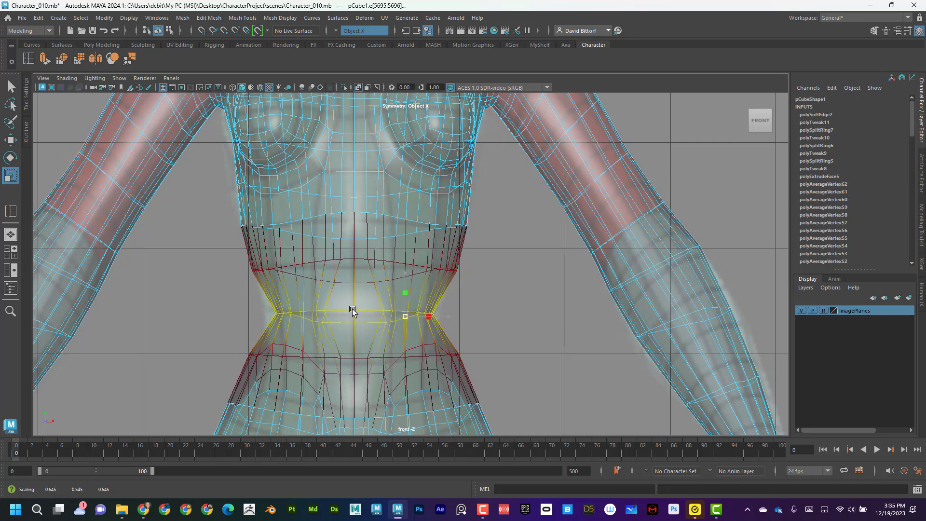
drag(351, 310, 404, 282)
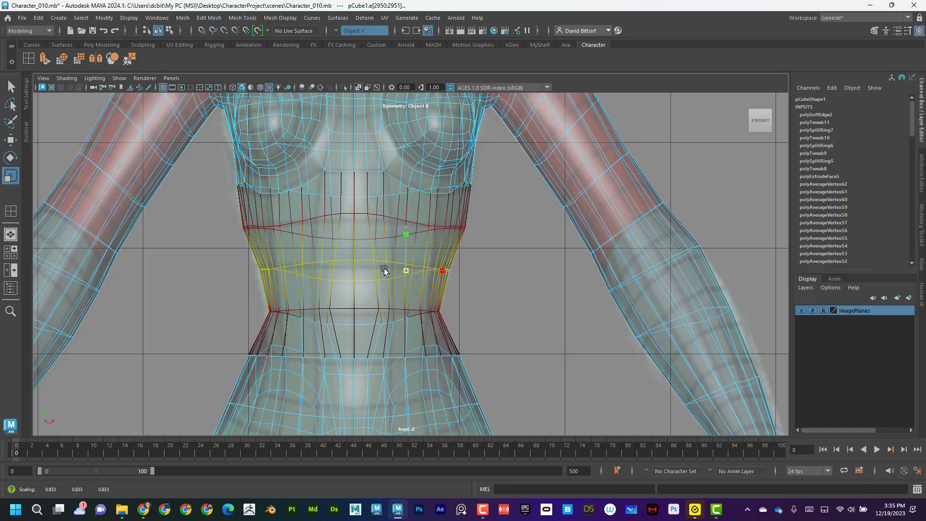
drag(405, 271, 405, 236)
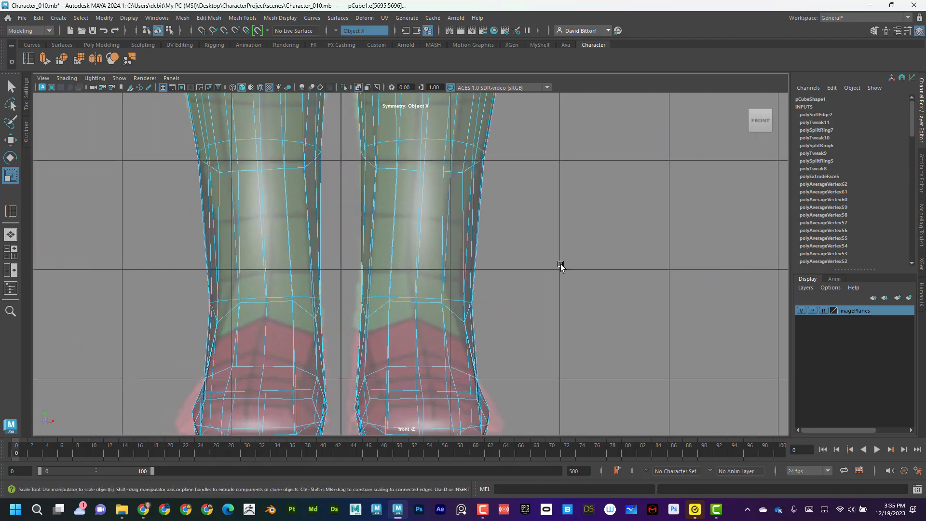
Reshape the back of the ankle and pull the front ankle vertices into a smoother curve
key(space)
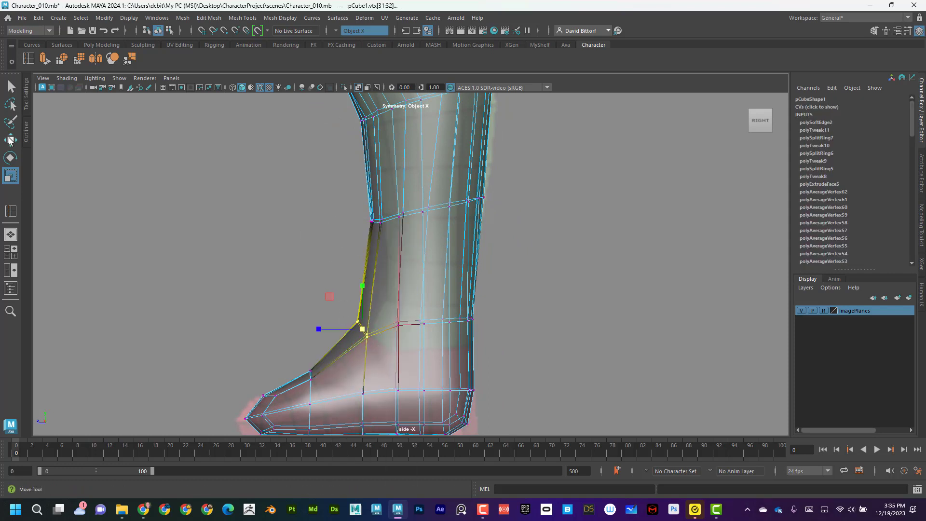
drag(360, 322, 381, 336)
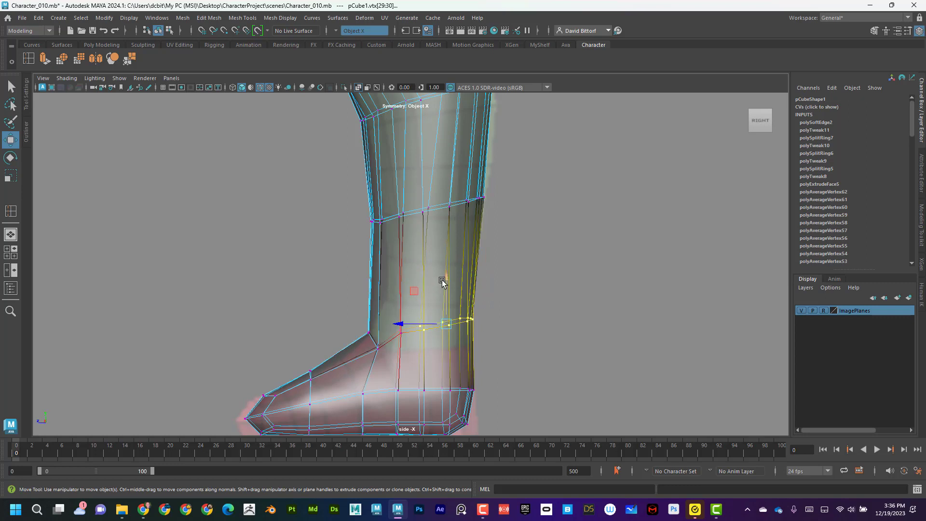
drag(442, 279, 401, 339)
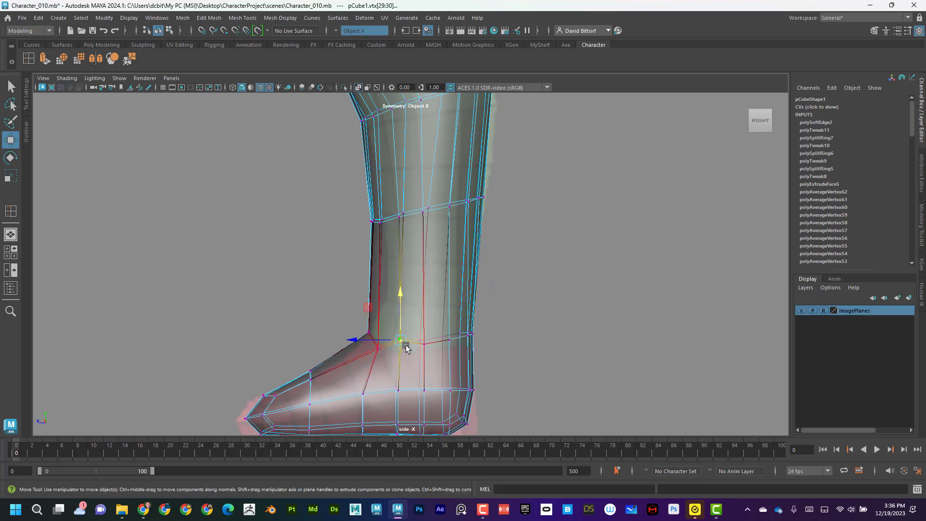
drag(400, 336, 374, 272)
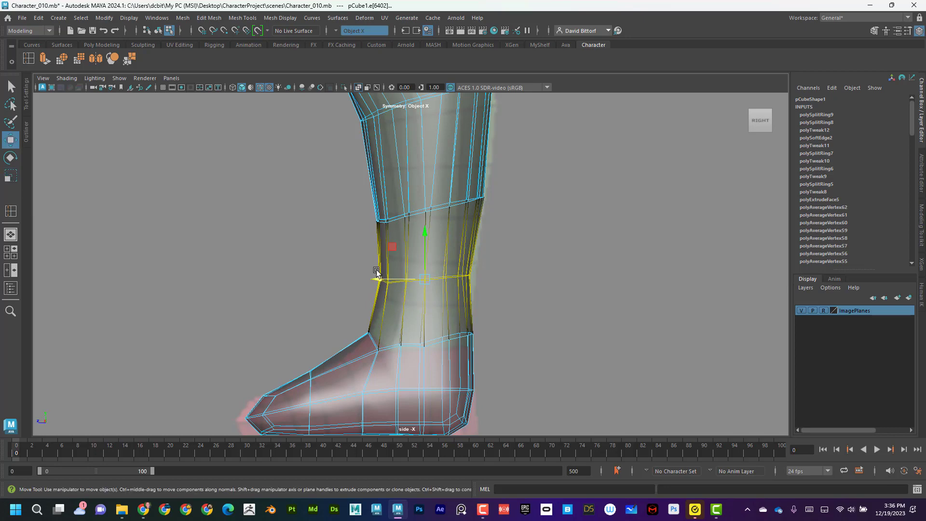
Scale the new edge loop above the ankle inward
drag(377, 272, 385, 279)
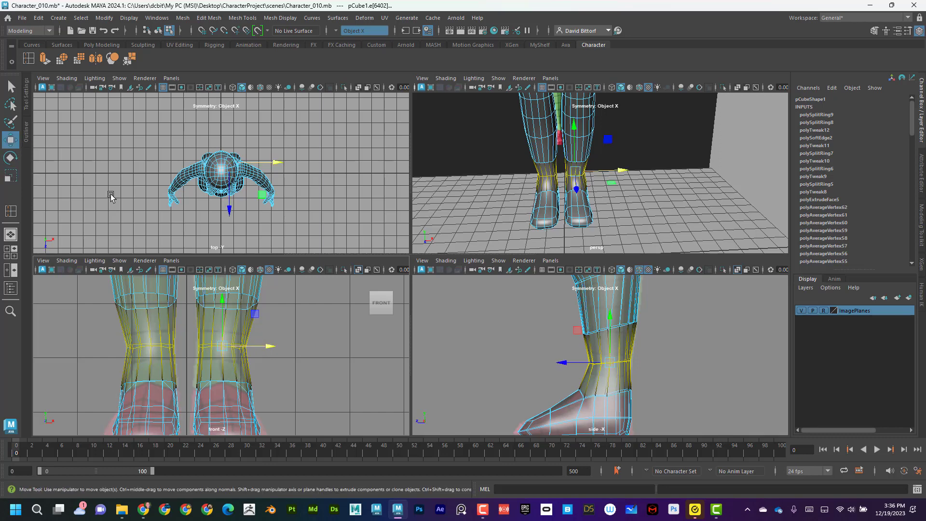
Slim the lower-leg edge loops and switch the mesh to vertex editing
drag(229, 313, 236, 313)
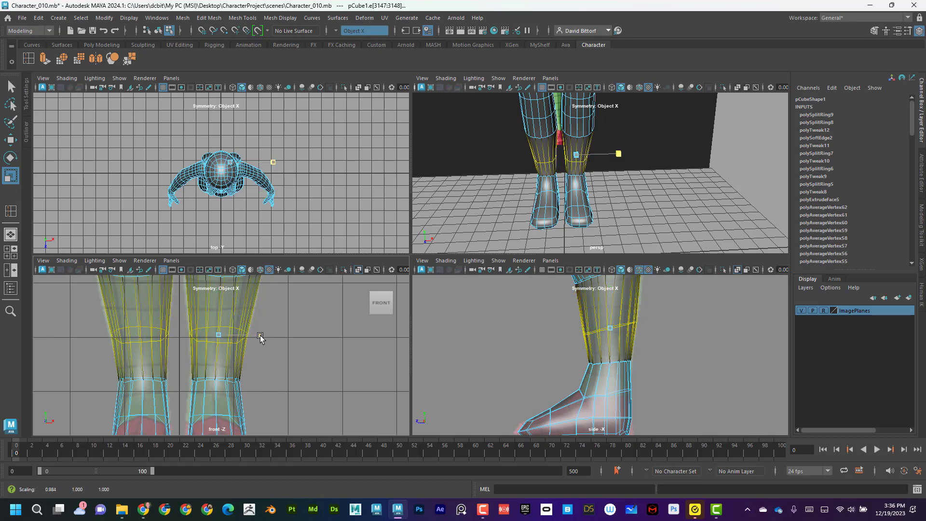
right_click(260, 337)
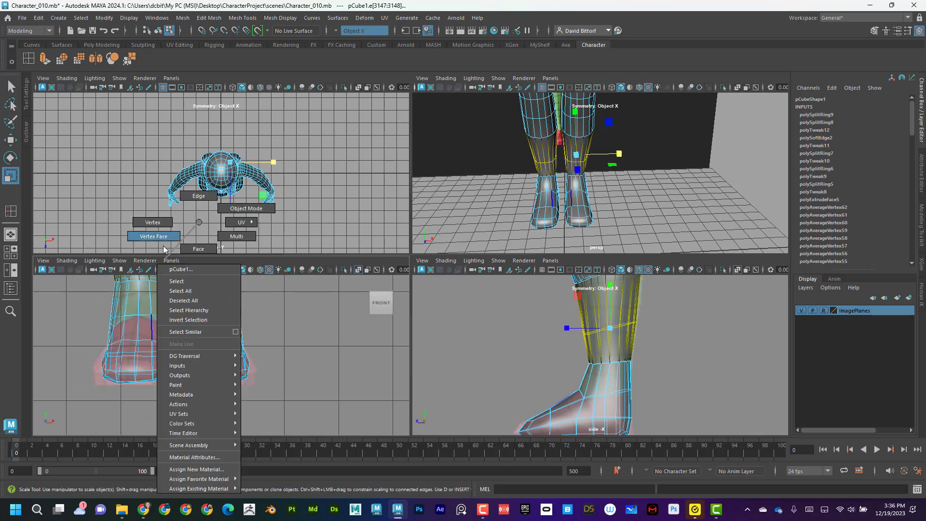
click(152, 223)
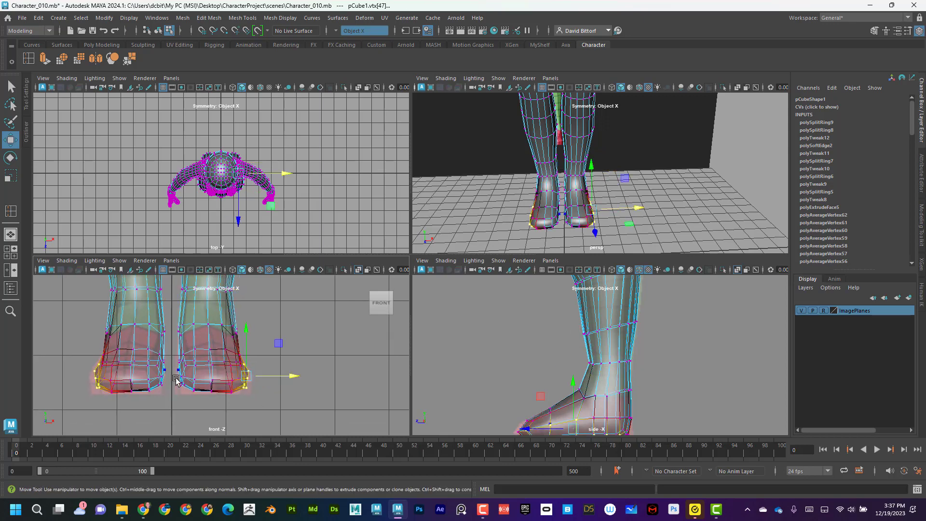
Reshape both feet by moving sole, inner toe and heel vertices into rounder, flatter soles
drag(176, 380, 195, 342)
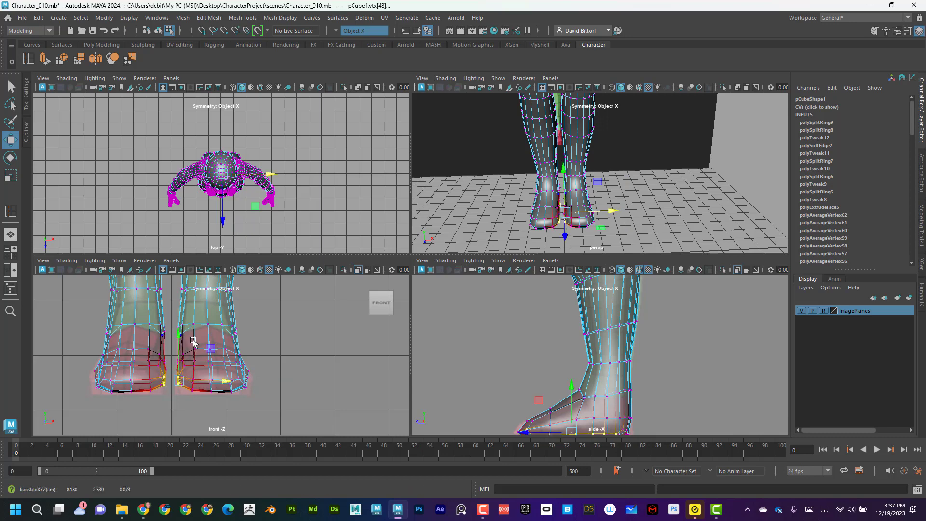
drag(178, 333, 177, 345)
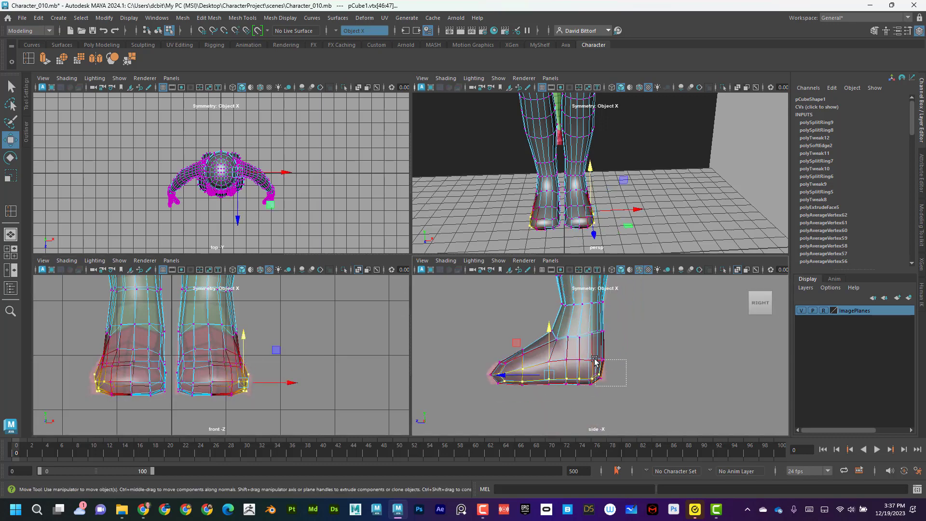
drag(593, 361, 587, 379)
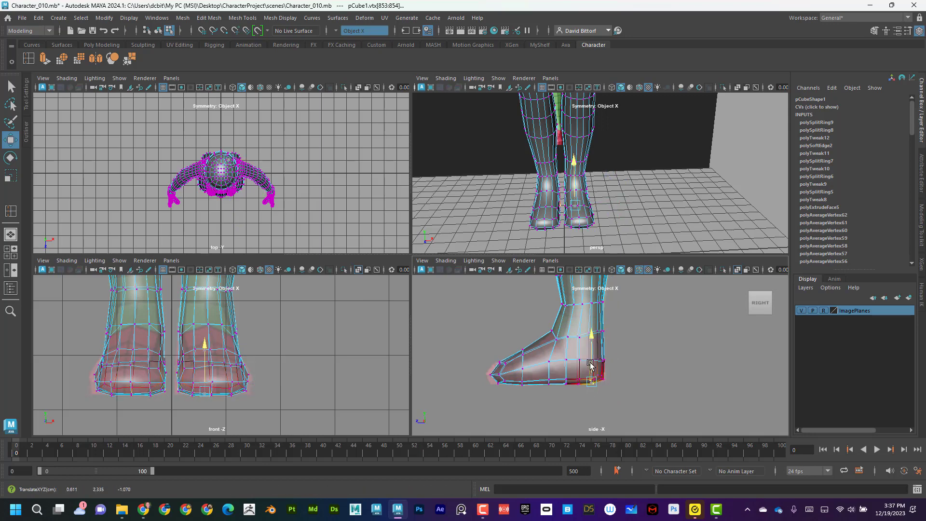
drag(590, 363, 482, 371)
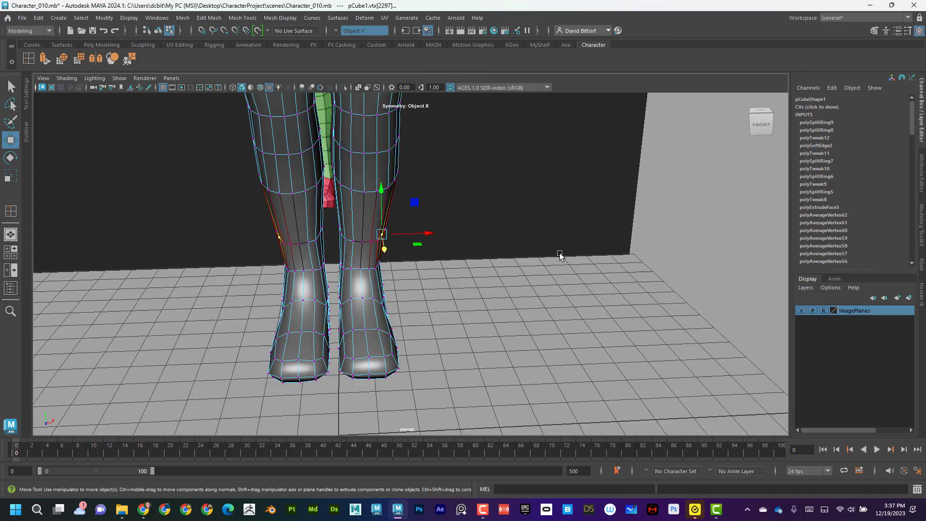
Nudge the ankle vertex outward and orbit to check the leg from the side
drag(560, 256, 437, 326)
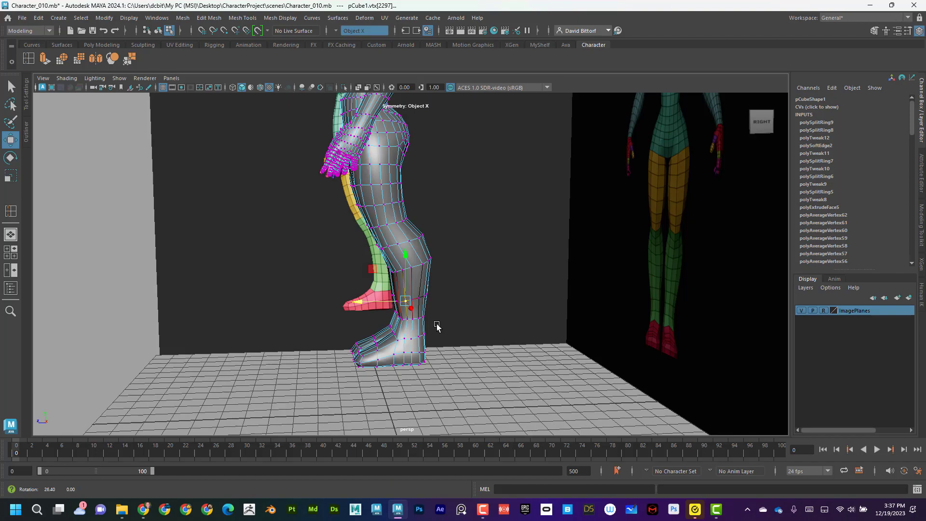
drag(437, 326, 455, 337)
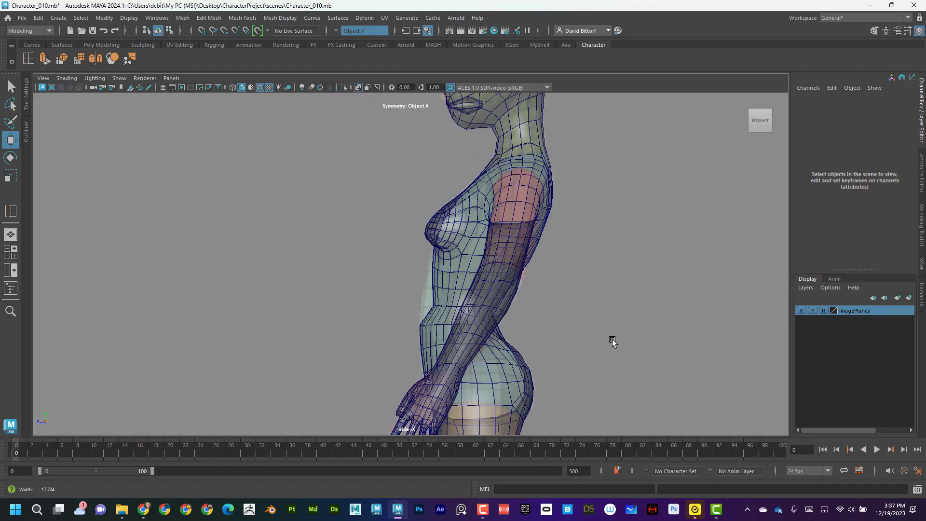
Select the waist edge loops, scale them inward and pull the next loop inward
click(447, 317)
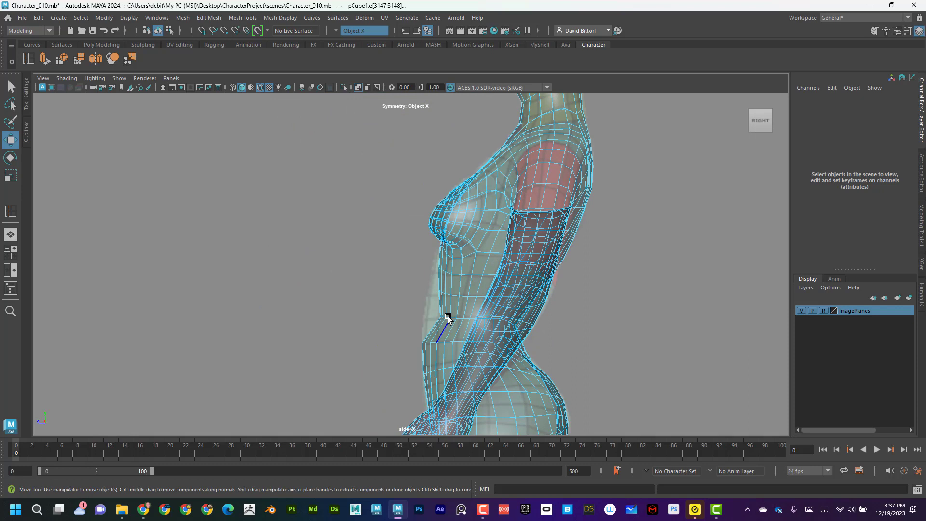
click(447, 317)
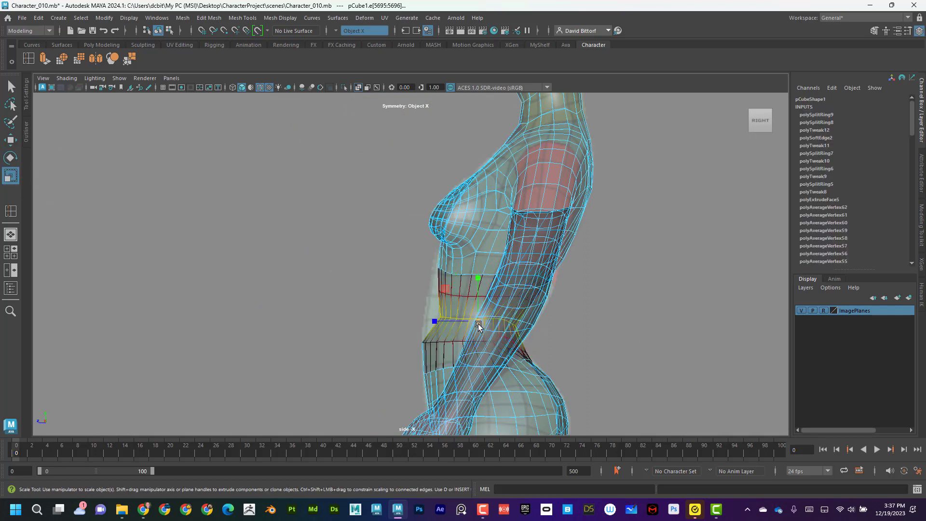
drag(478, 323, 427, 320)
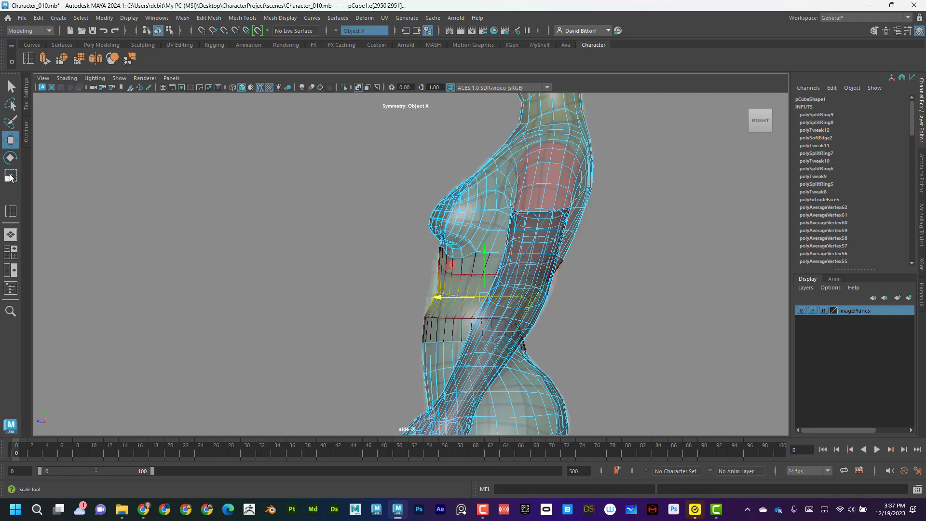
click(10, 176)
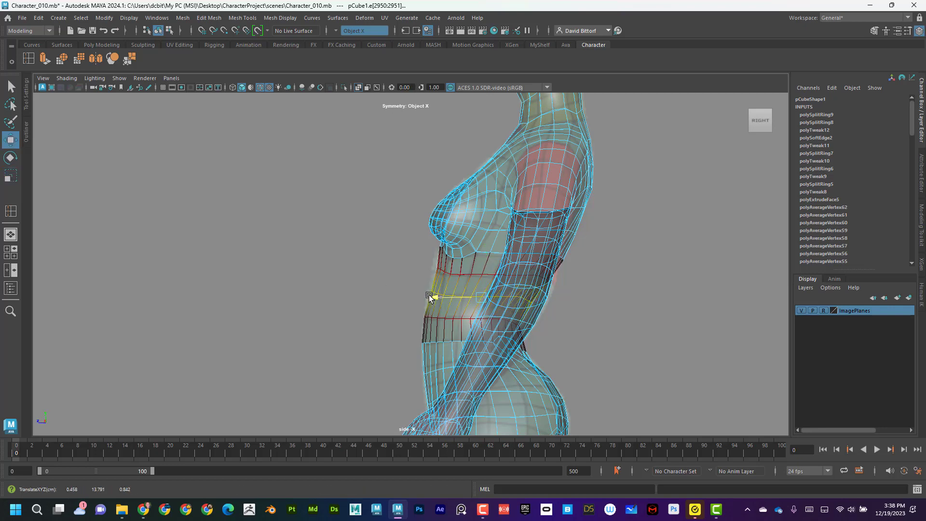
drag(428, 295, 451, 274)
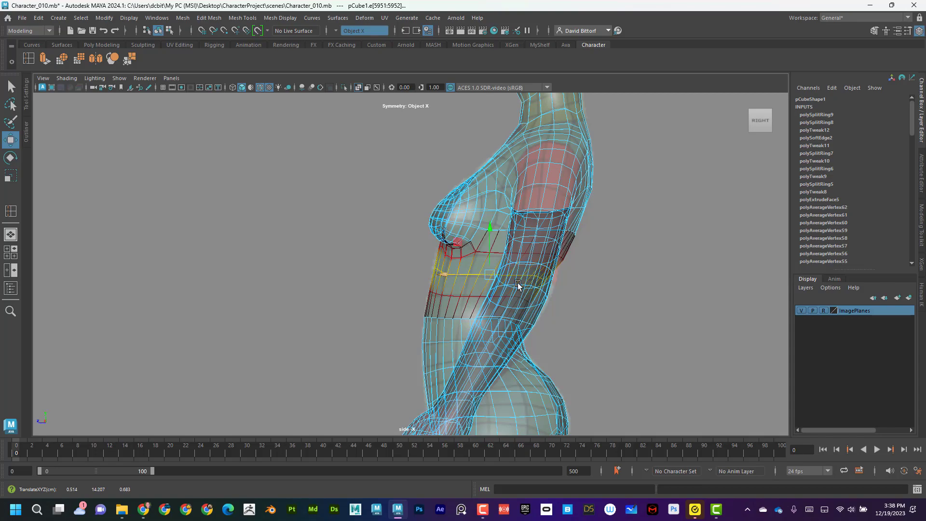
key(space)
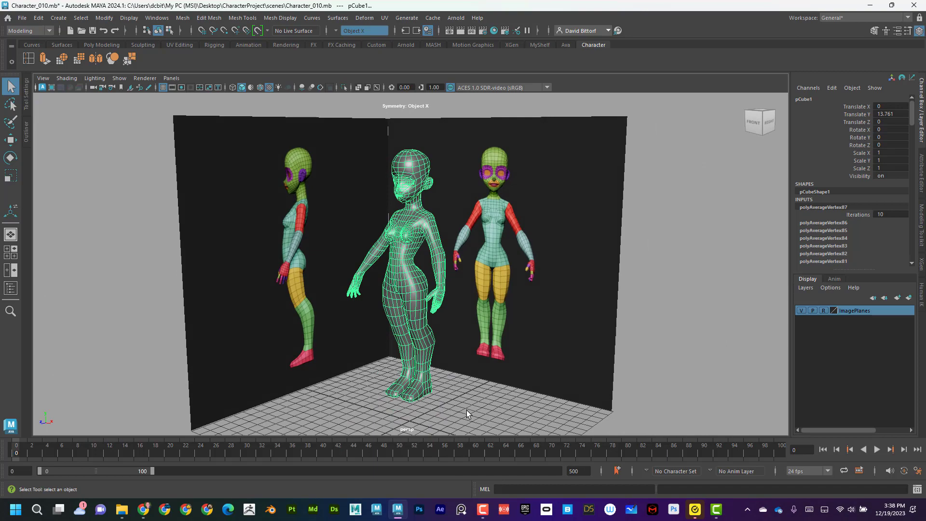
Deselect the body, hide the ImagePlanes layer, and orbit to view the character's back
click(466, 414)
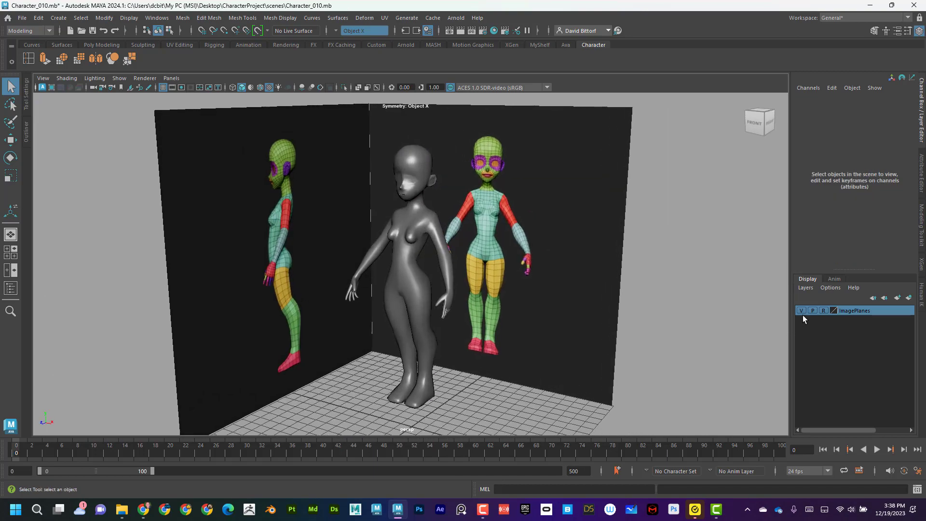
click(801, 310)
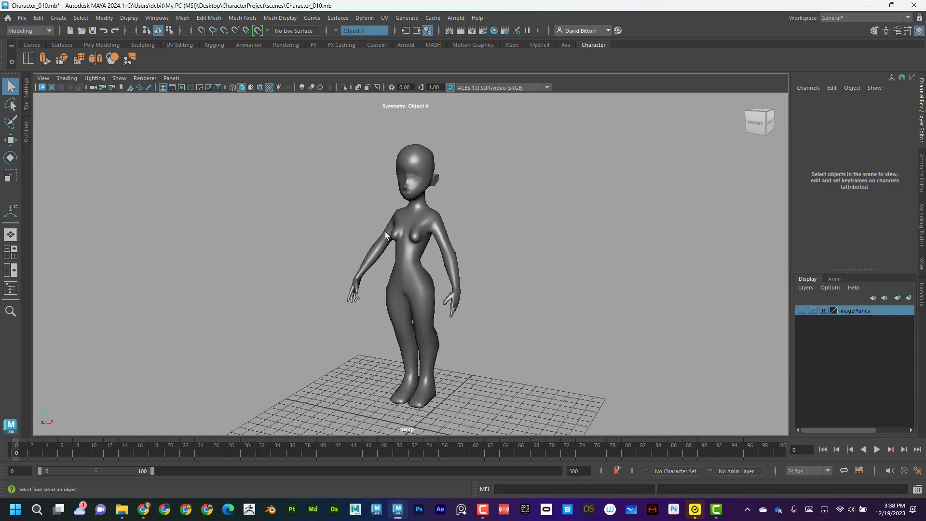
drag(384, 237, 419, 269)
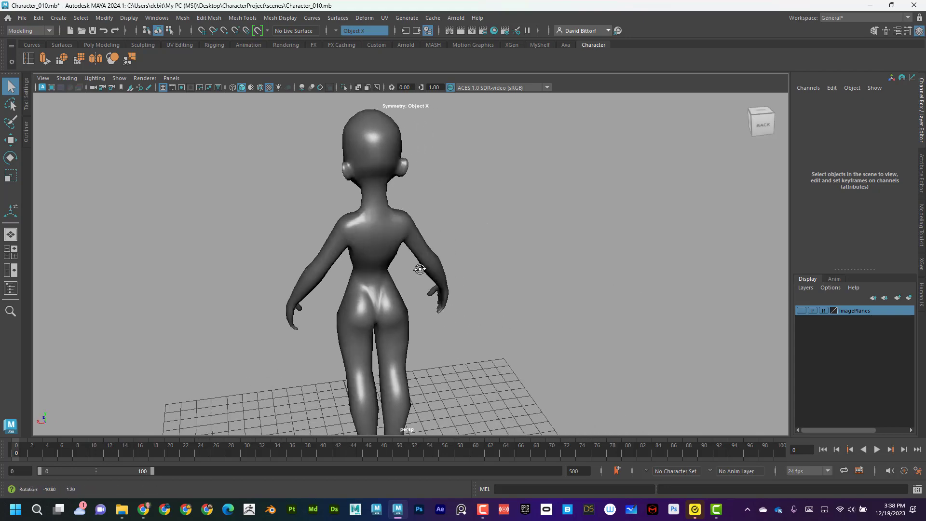